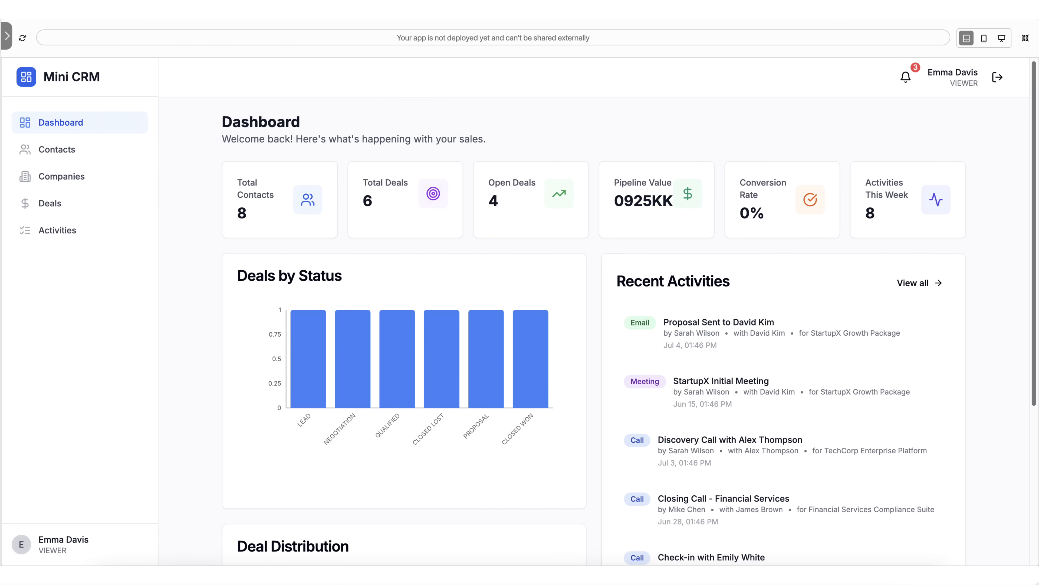
Leave the Mini CRM preview for the DeepAgent home page asking 'What do you want to do?'.
left_click(59, 175)
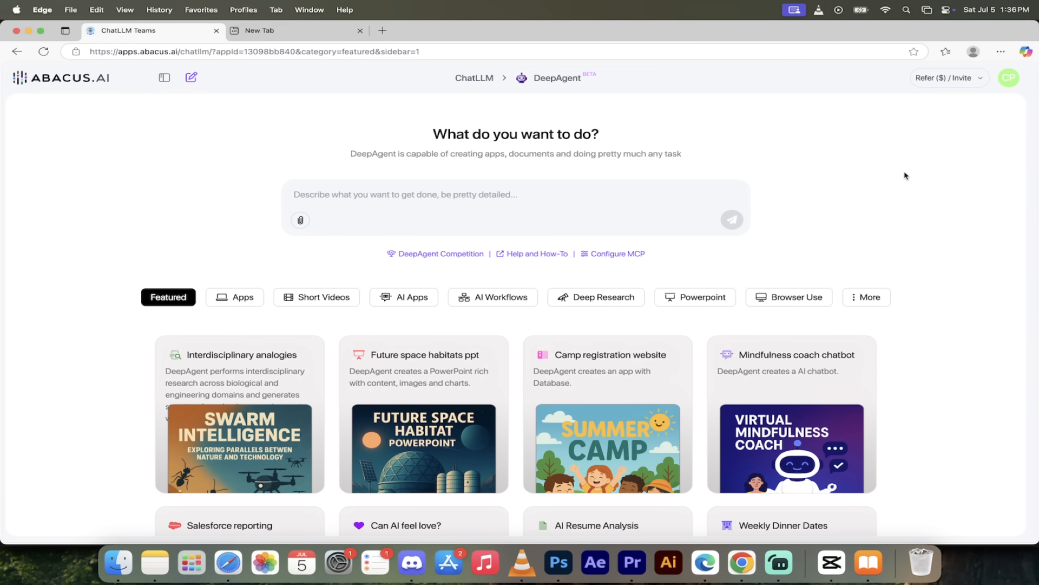
mouse_move(524, 221)
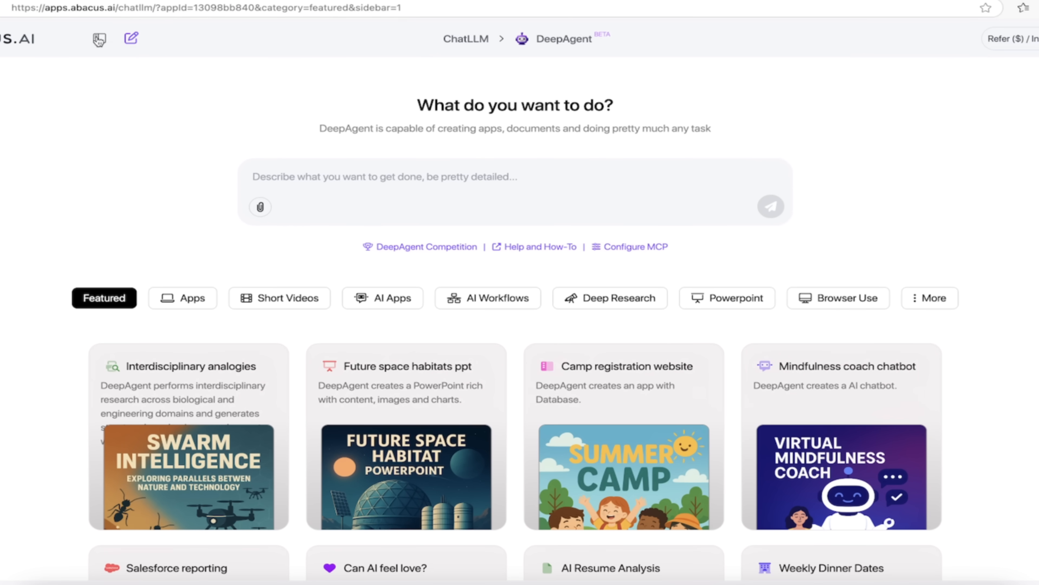
left_click(98, 38)
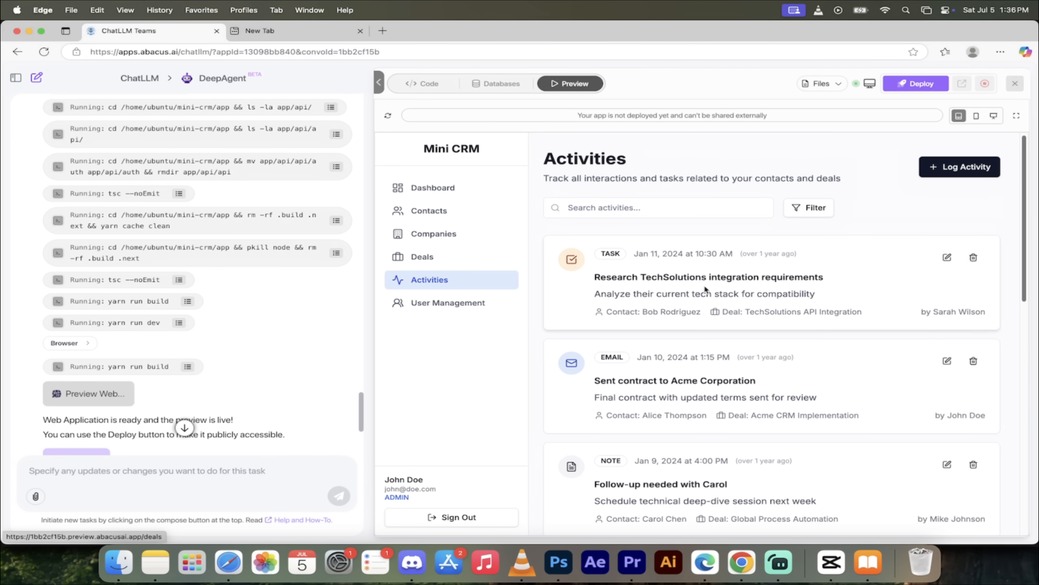
Show the Mini CRM's Activities page listing logged tasks, emails and notes.
left_click(421, 257)
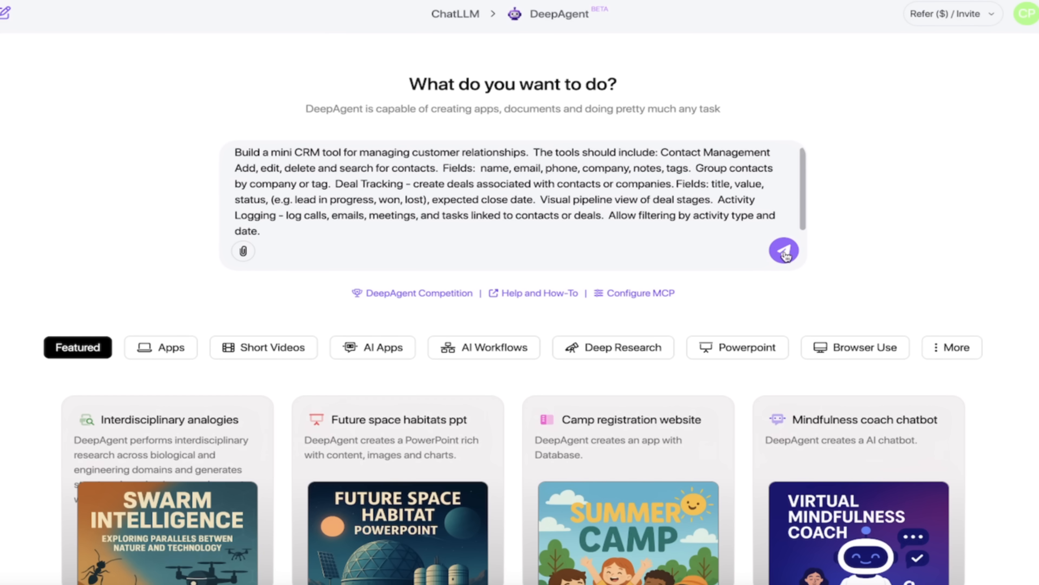
Send the mini CRM request to the agent.
left_click(784, 250)
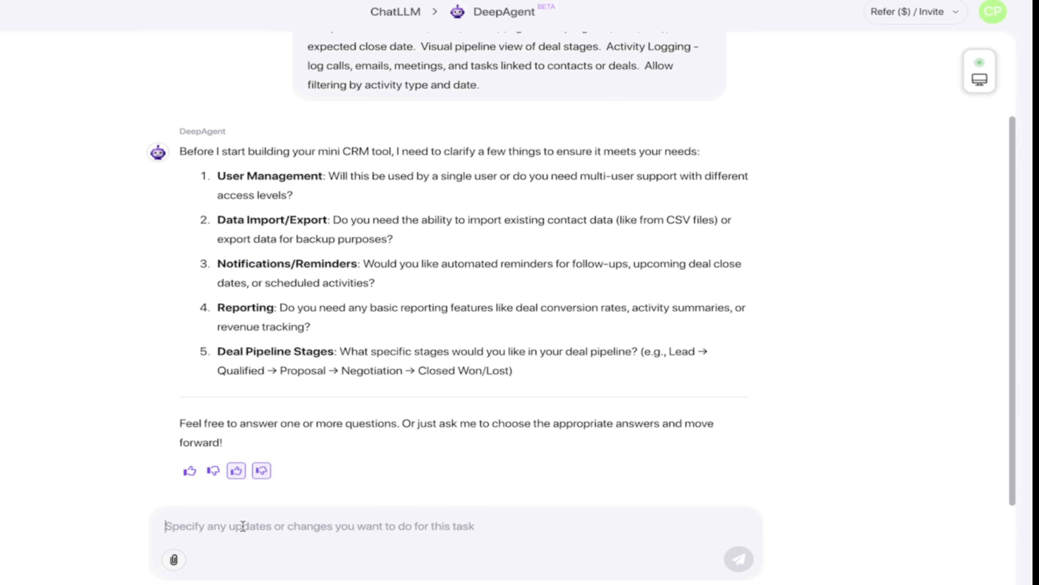
Answer the clarifying questions with 'multi-user' and 'you choose' for the rest, and send.
type("multi-user")
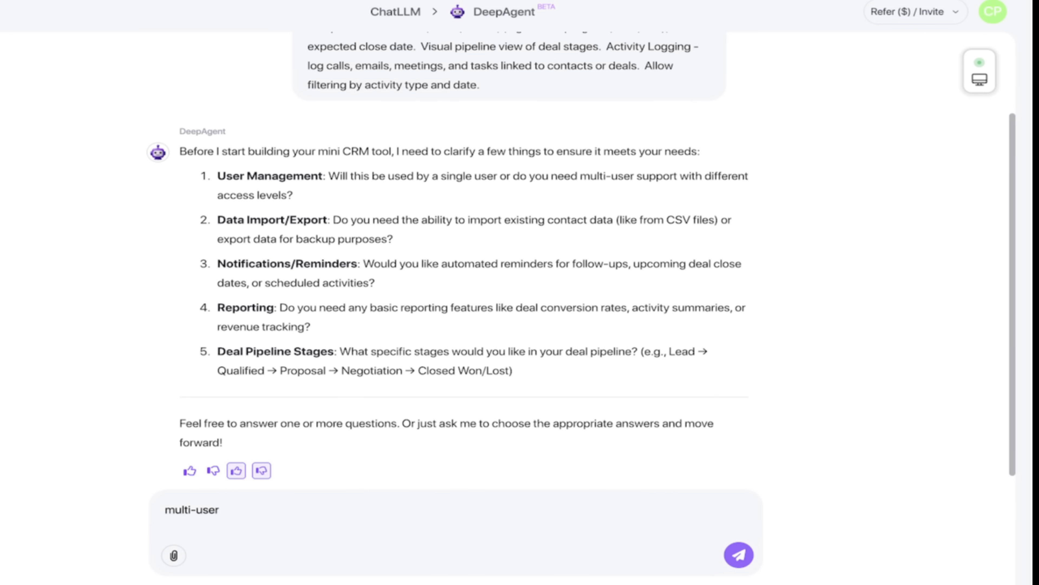
type("you choos")
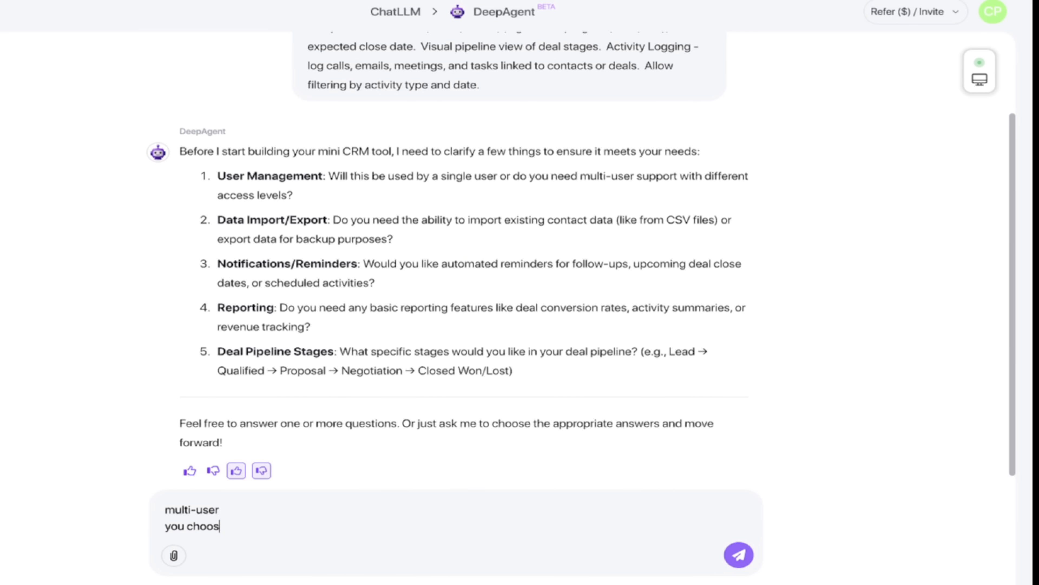
type("e")
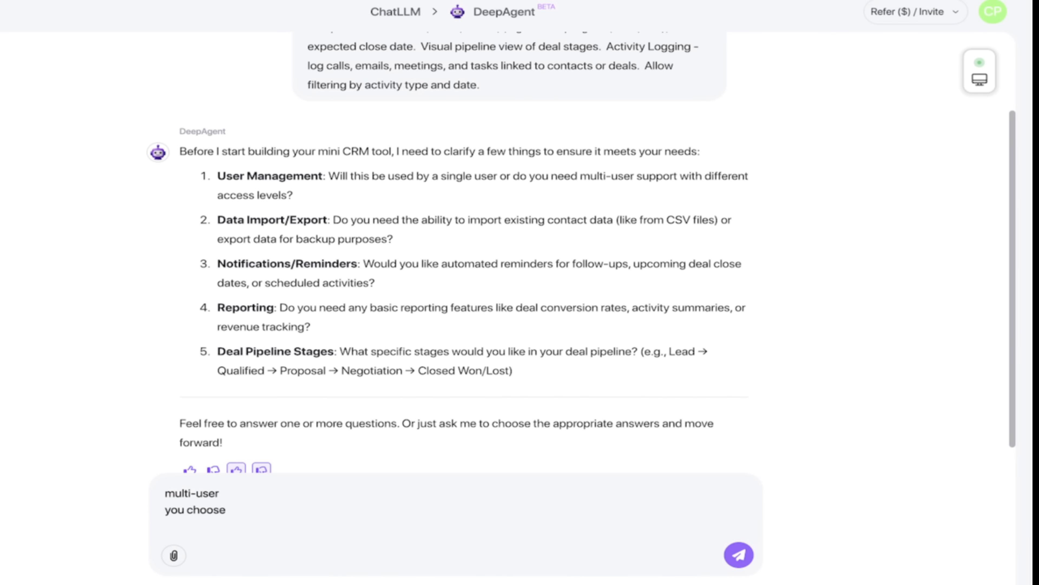
type("you choose")
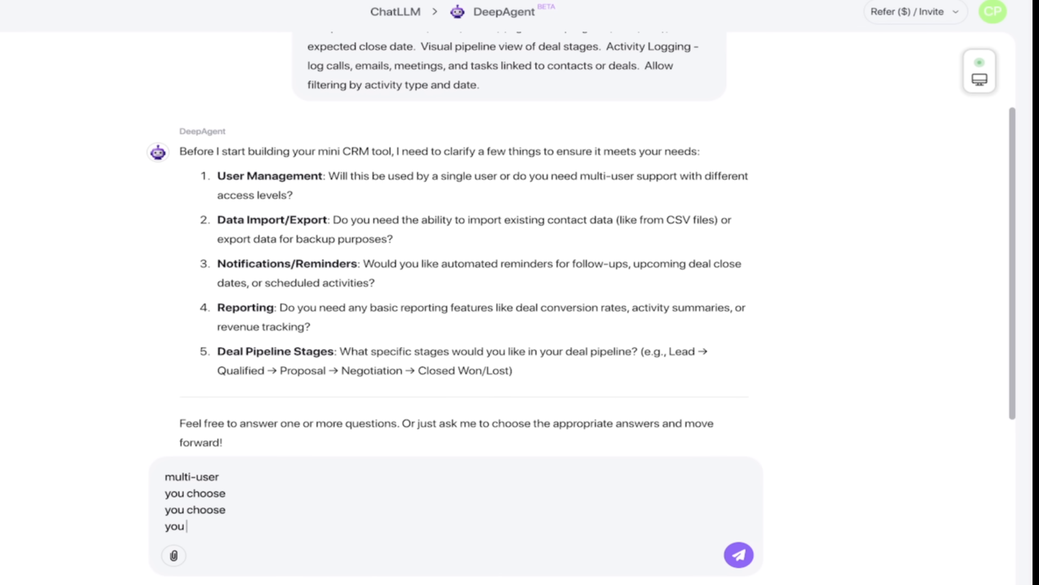
type("you choos")
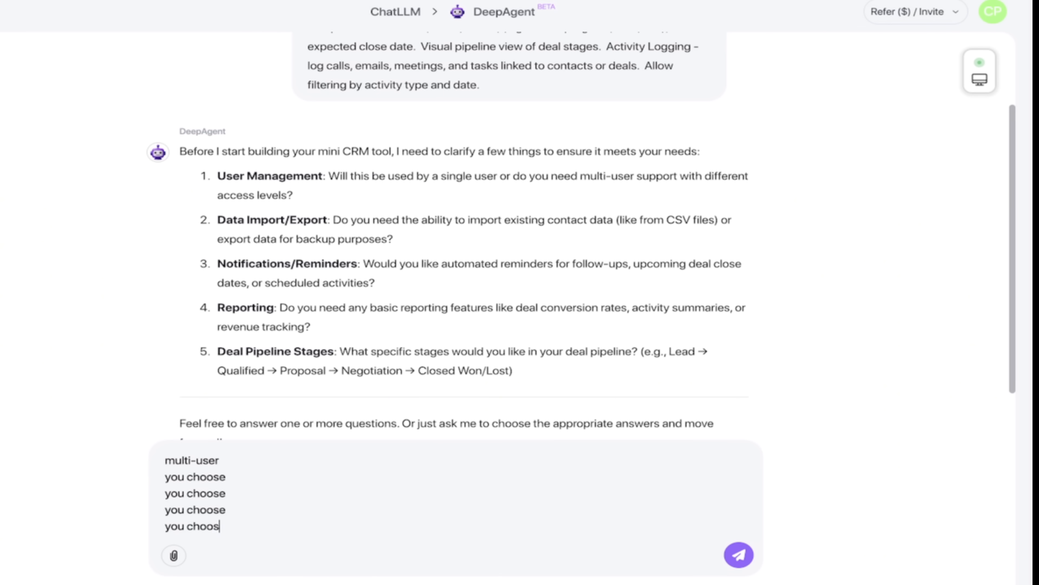
type("e")
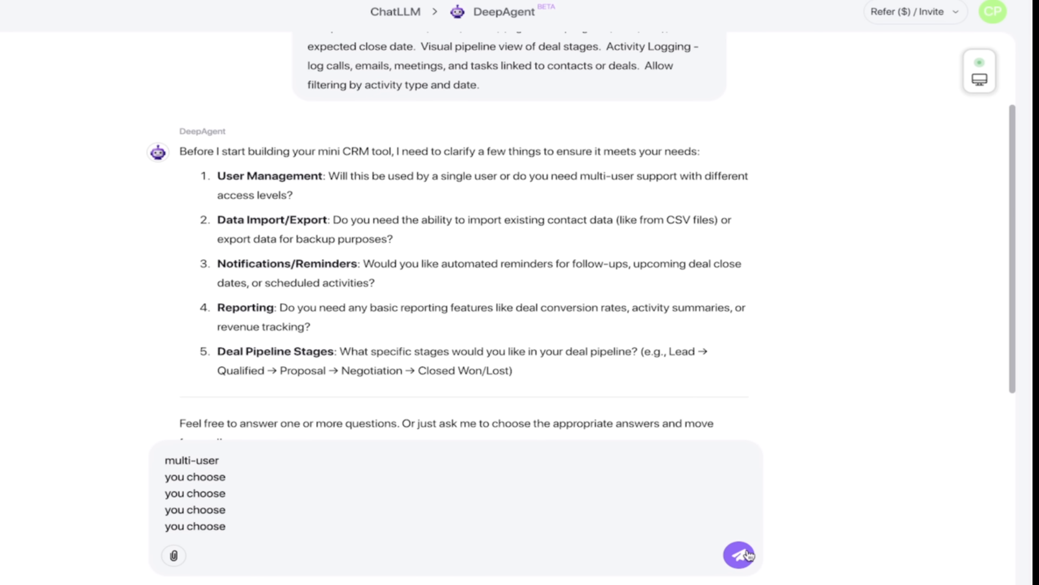
left_click(740, 556)
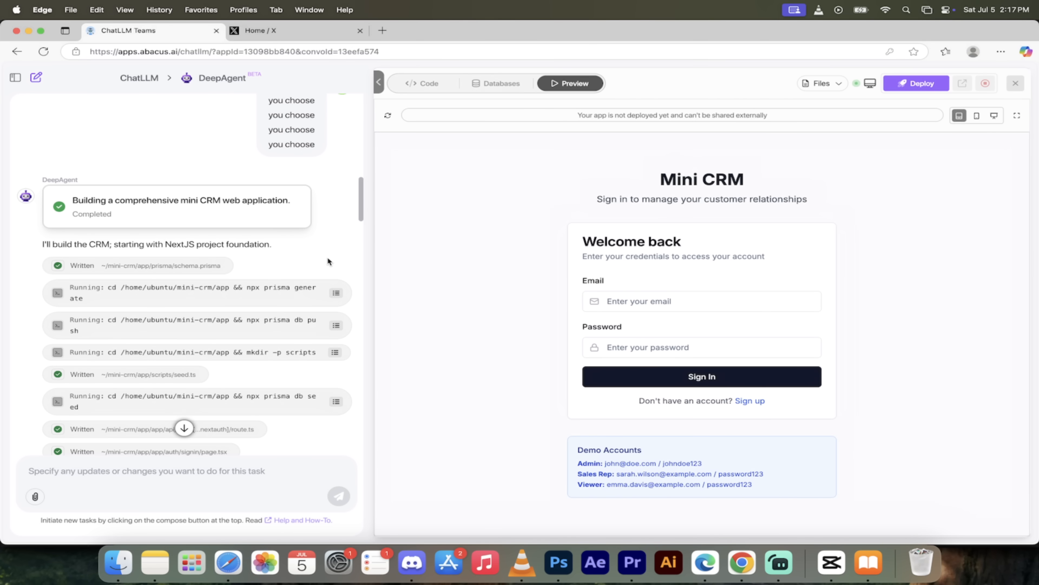
mouse_move(788, 299)
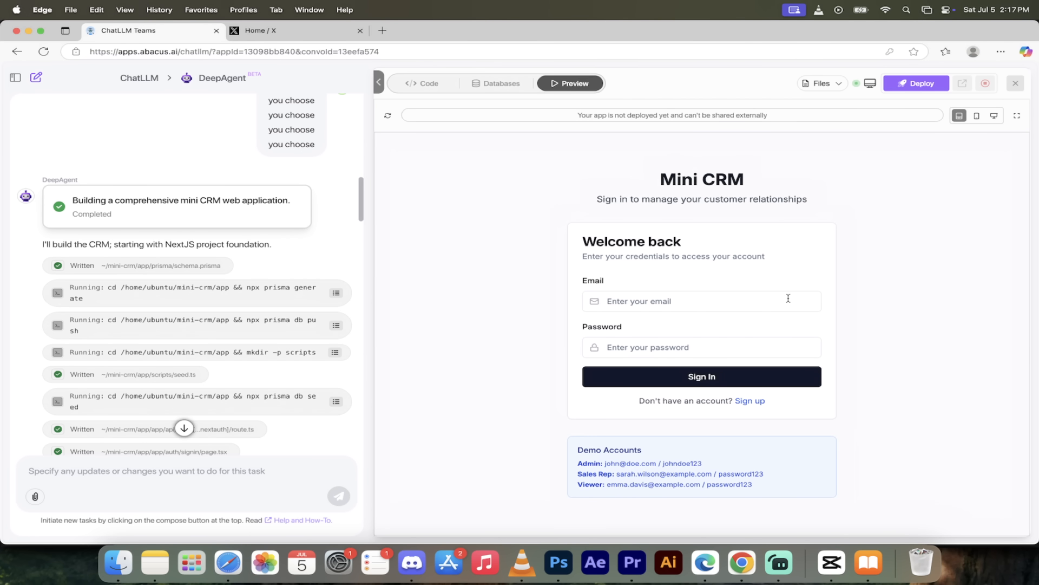
Focus the sign-in preview's Email field, then view a build command's terminal output.
left_click(701, 376)
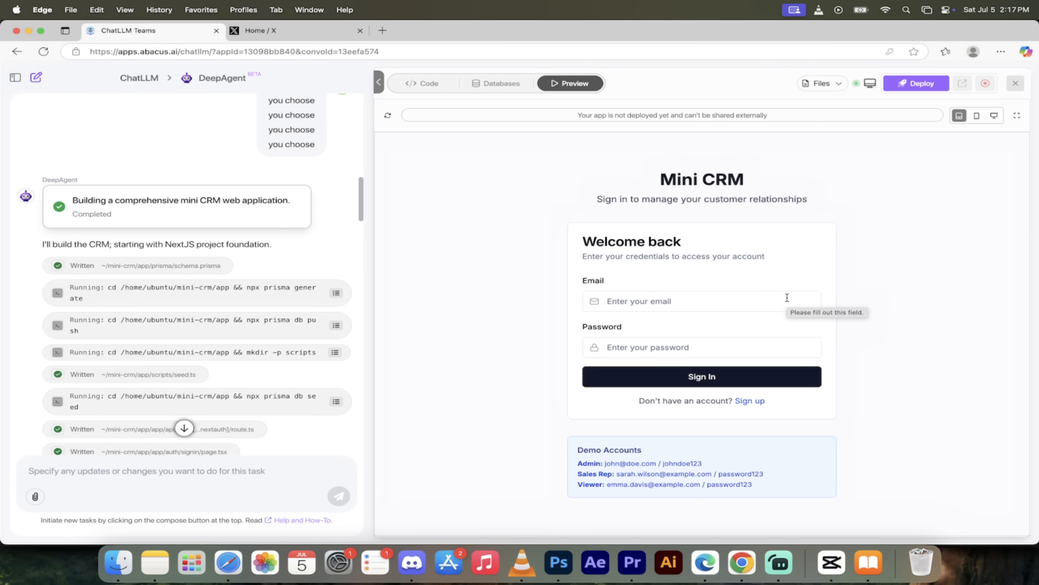
mouse_move(244, 312)
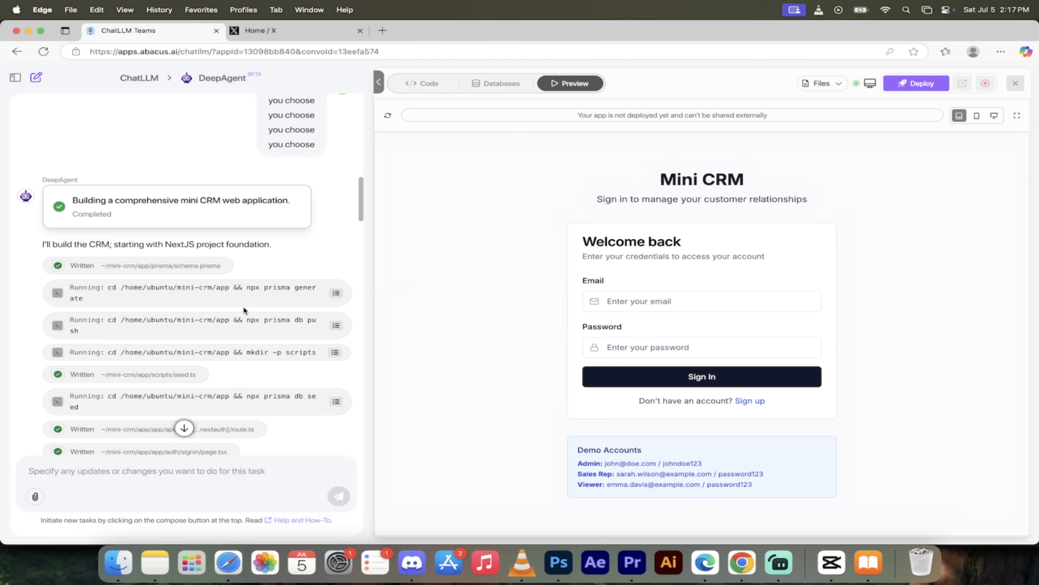
left_click(259, 292)
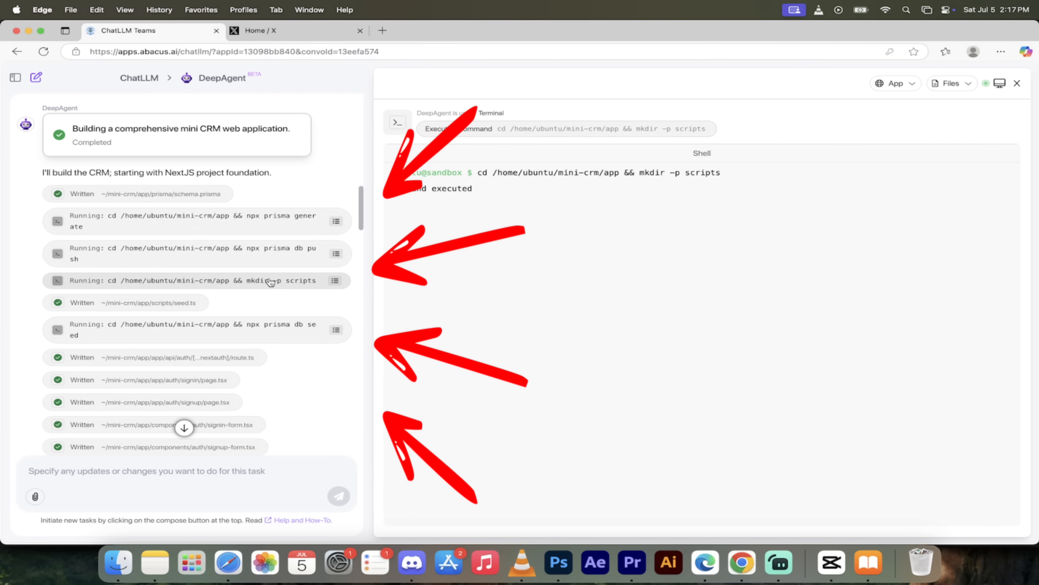
Scroll through the build steps while the terminal shows the database seeding output.
scroll("down", 3)
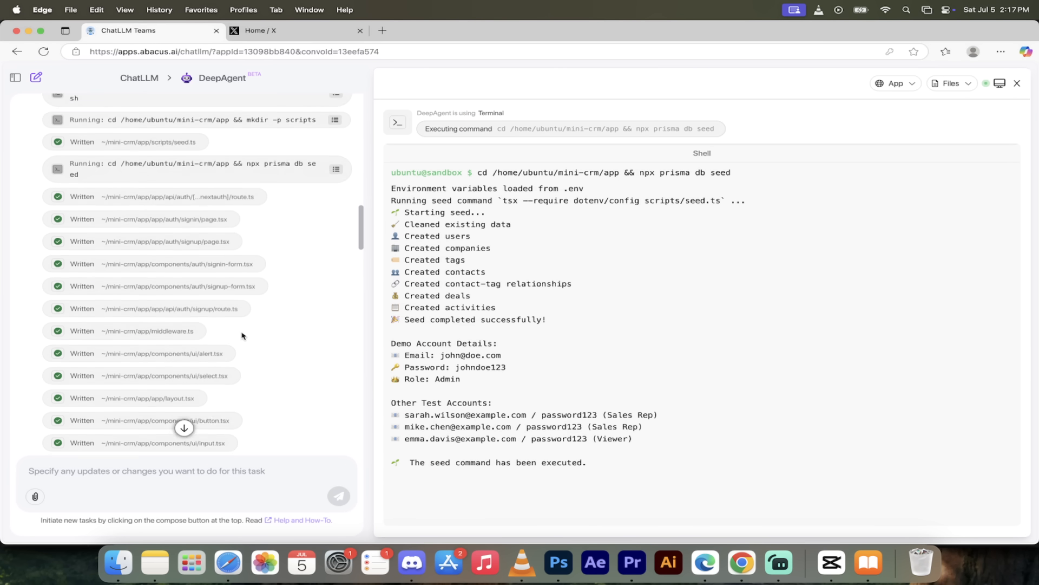
scroll("down", 3)
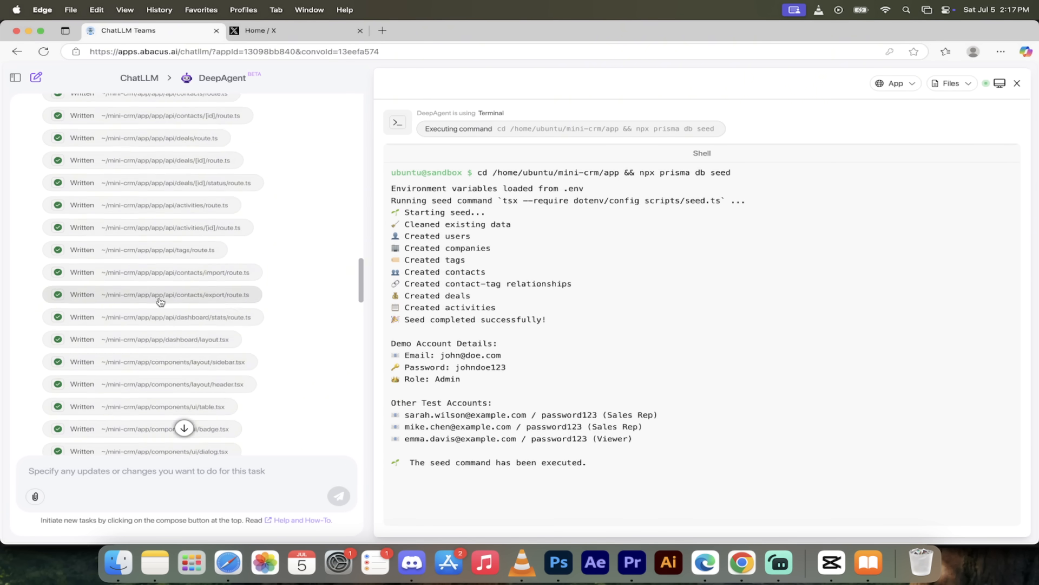
scroll("down", 3)
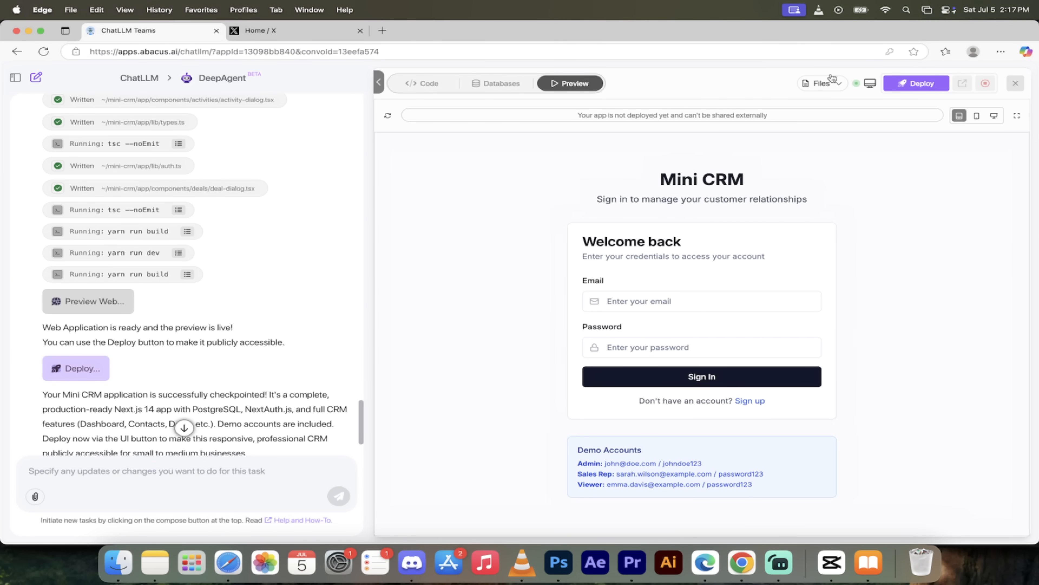
Browse the generated project's app folder in the file browser, then close it.
left_click(822, 83)
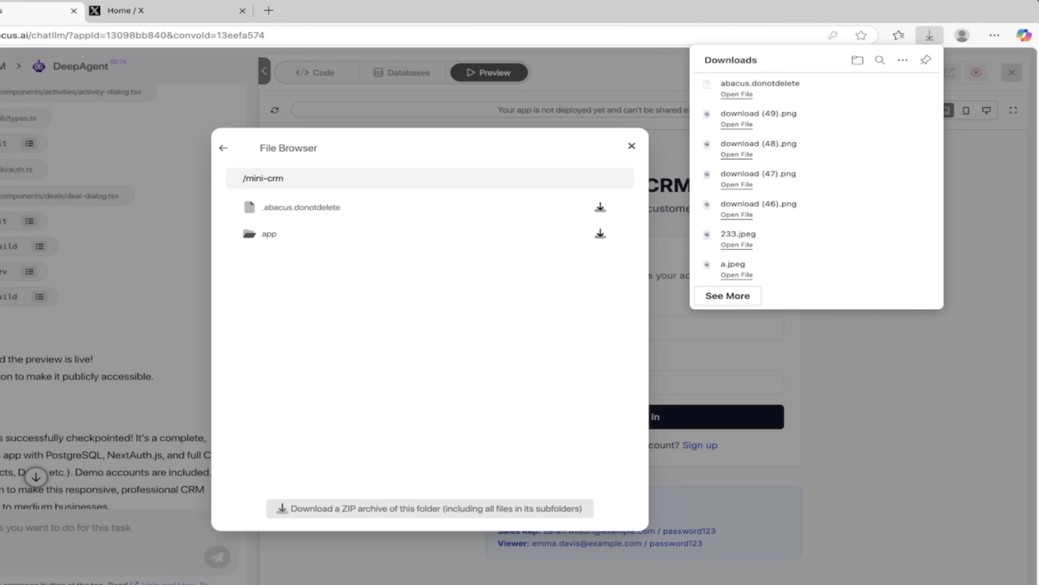
left_click(428, 508)
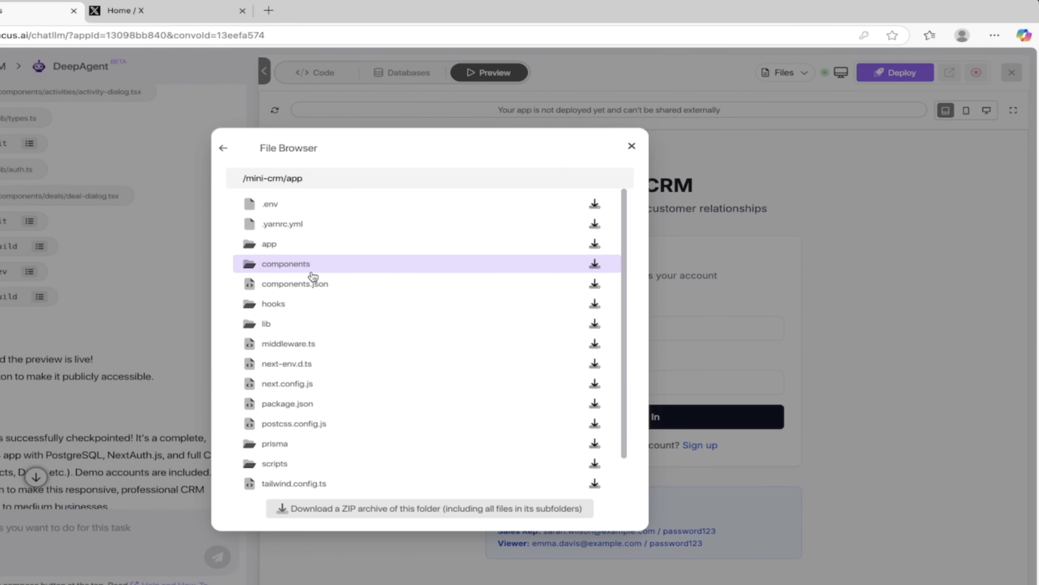
scroll("down", 3)
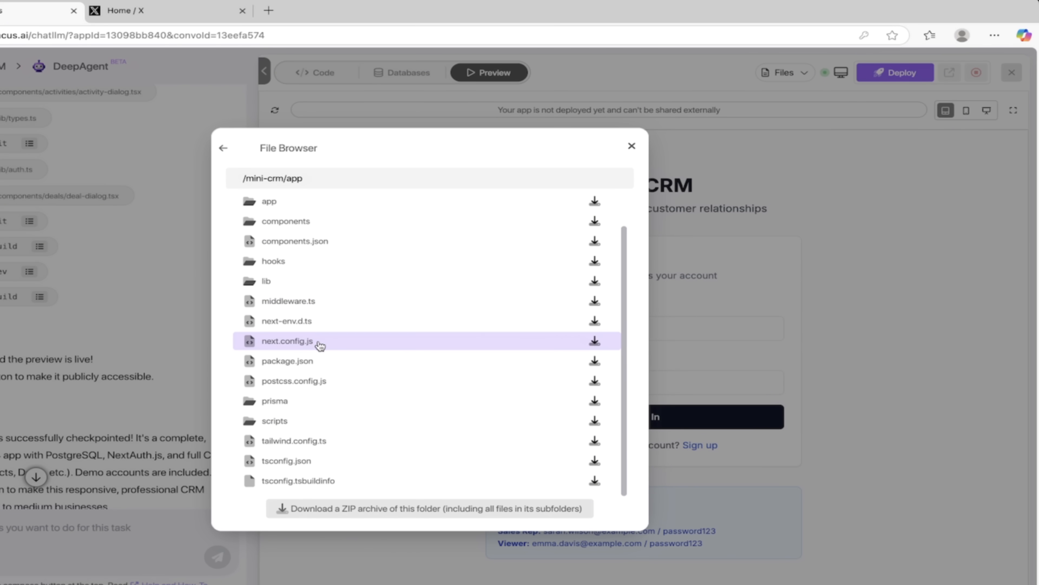
mouse_move(751, 68)
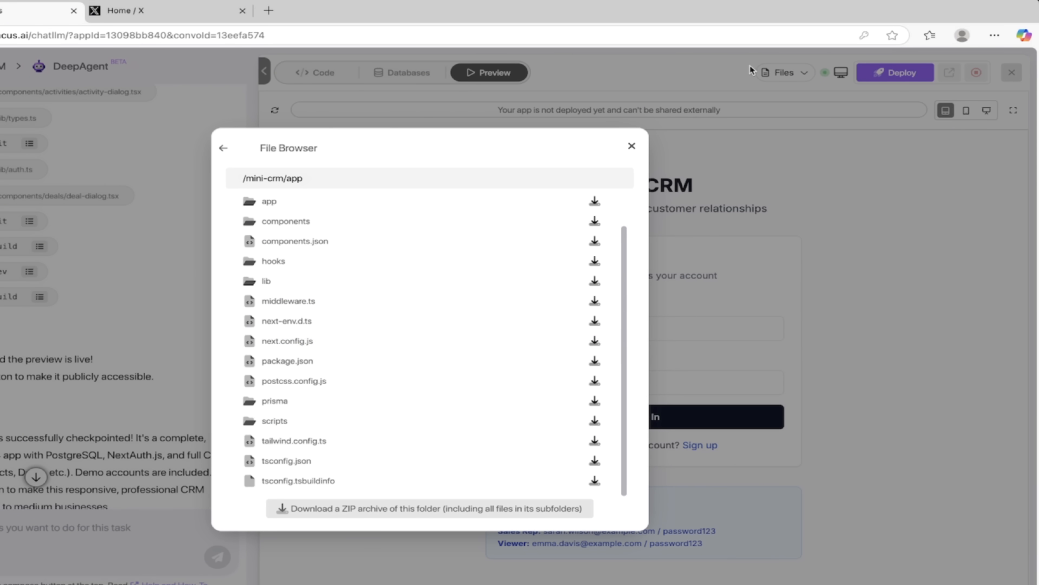
left_click(630, 146)
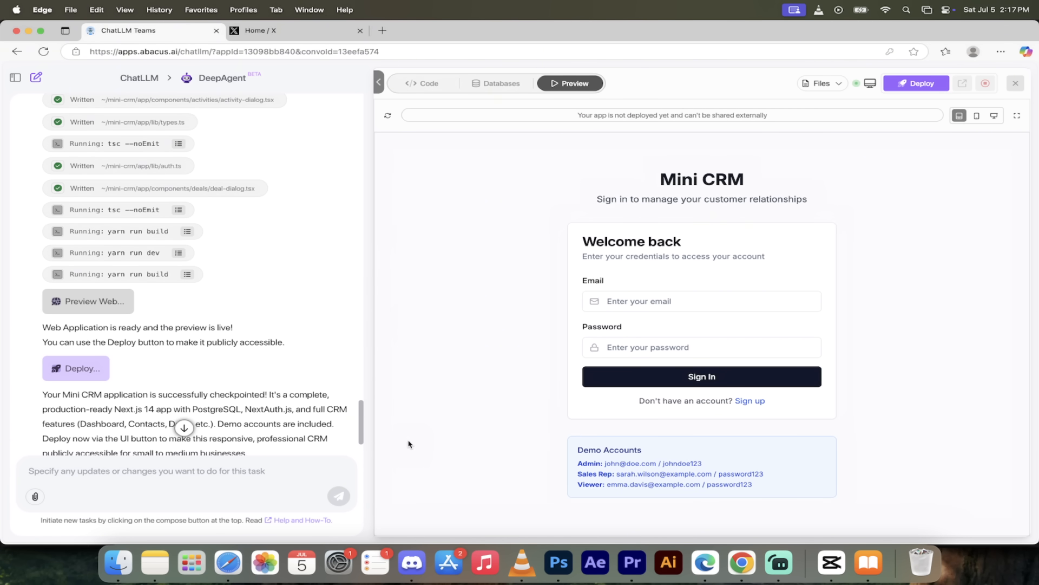
mouse_move(417, 437)
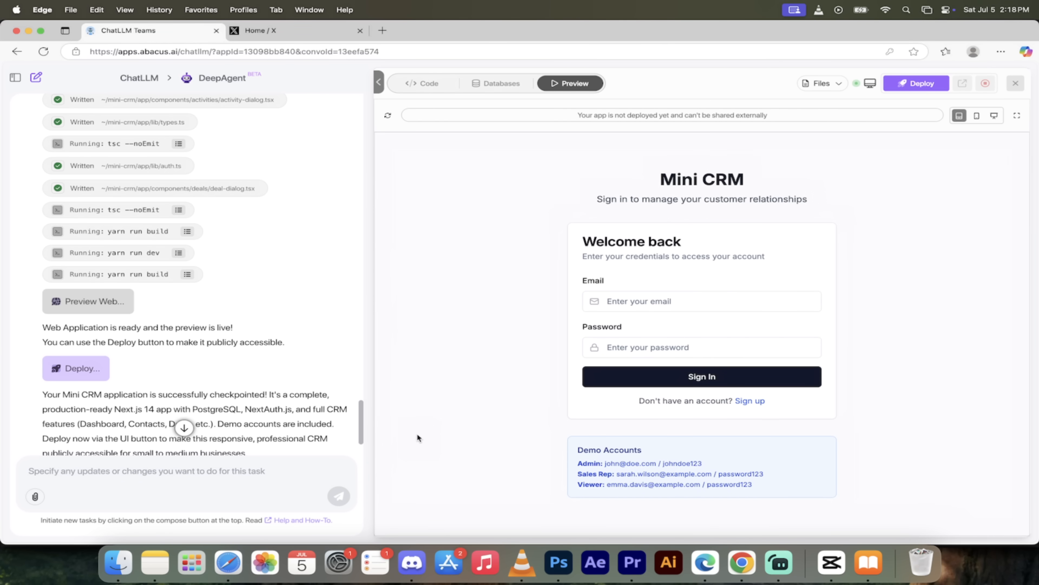
mouse_move(609, 318)
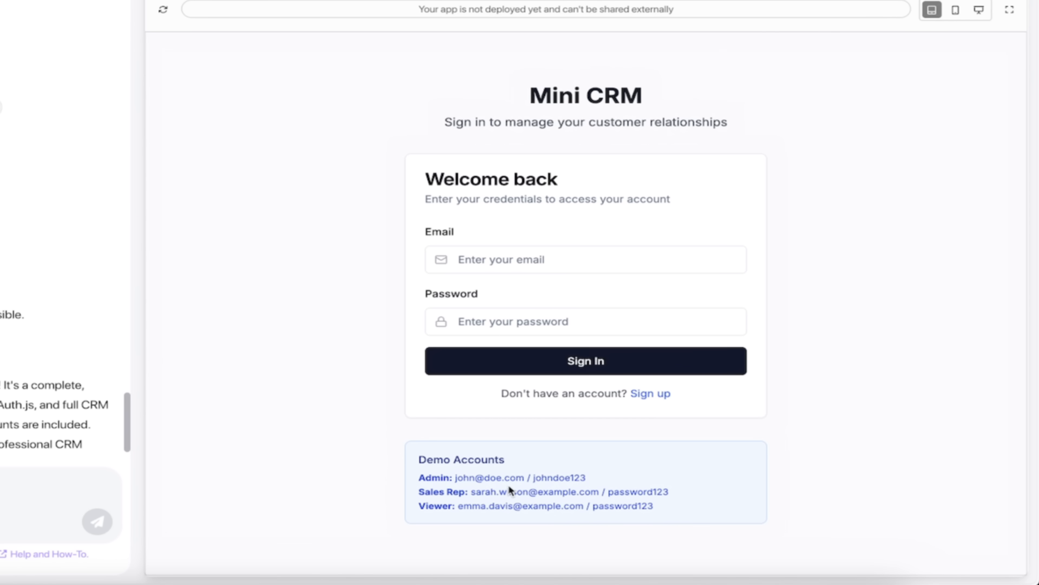
mouse_move(507, 278)
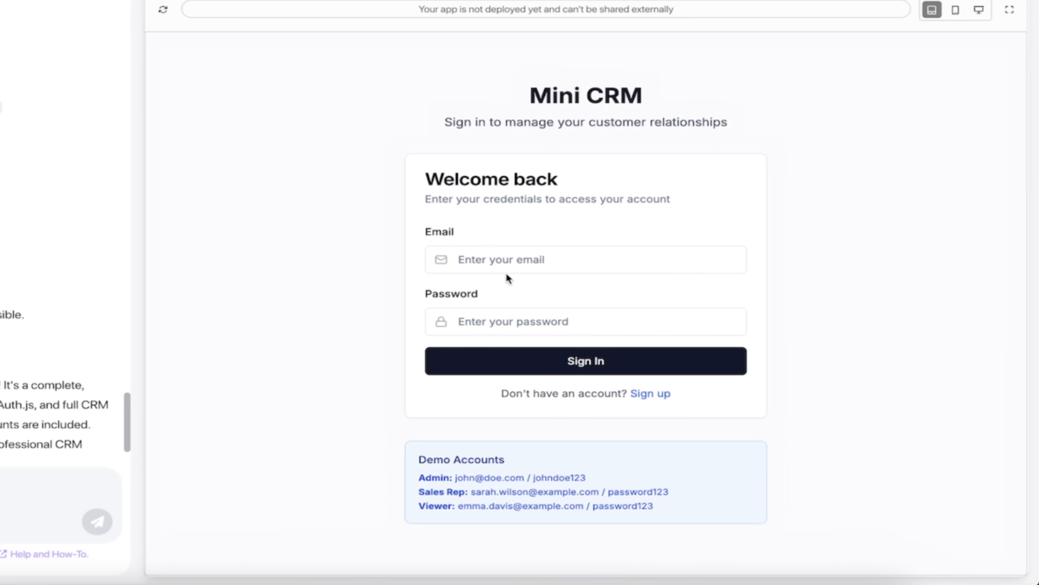
type("emma")
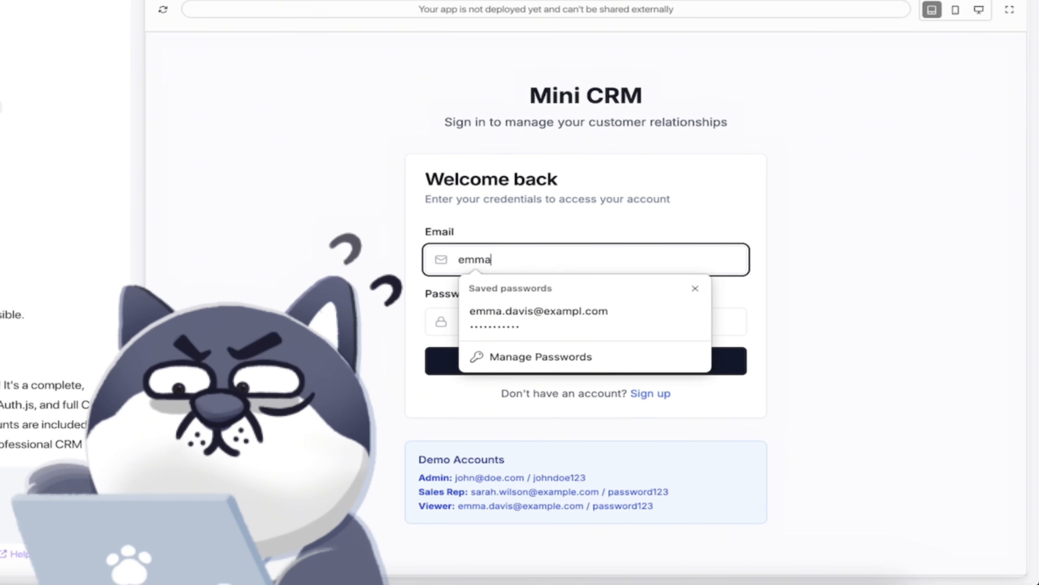
type(".davis@exap")
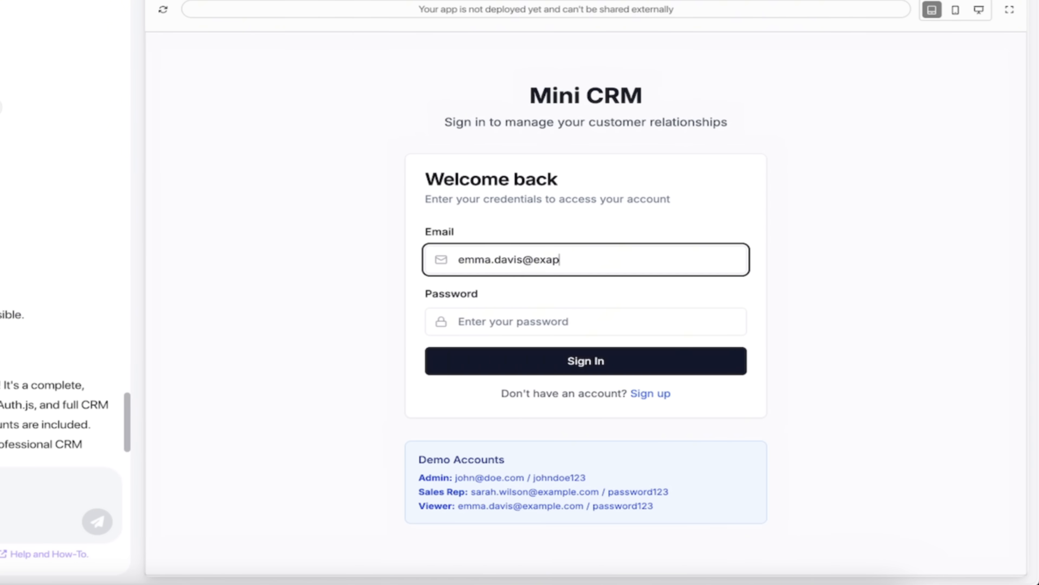
left_click(586, 322)
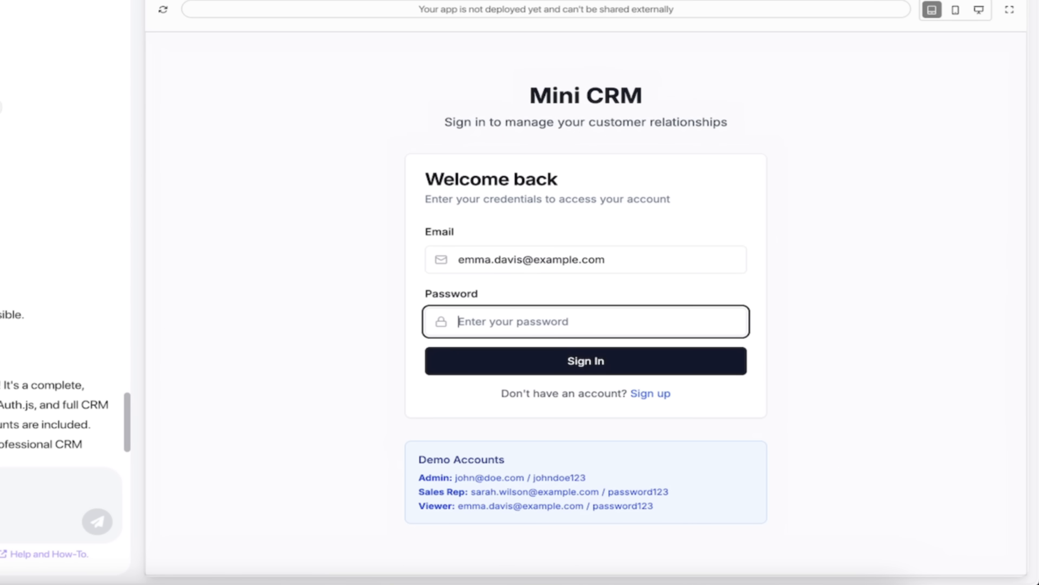
type("password123")
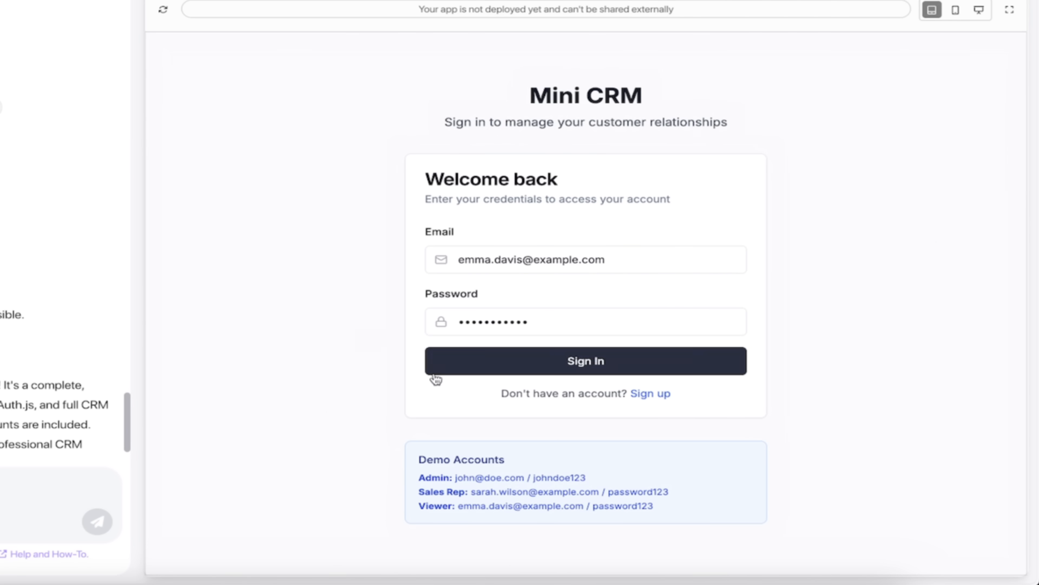
left_click(585, 361)
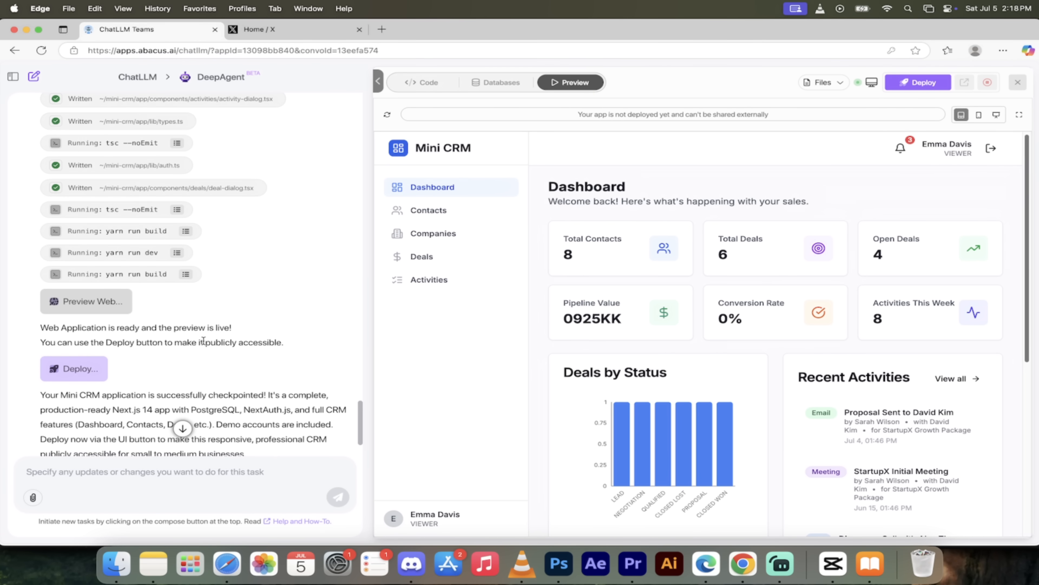
mouse_move(75, 369)
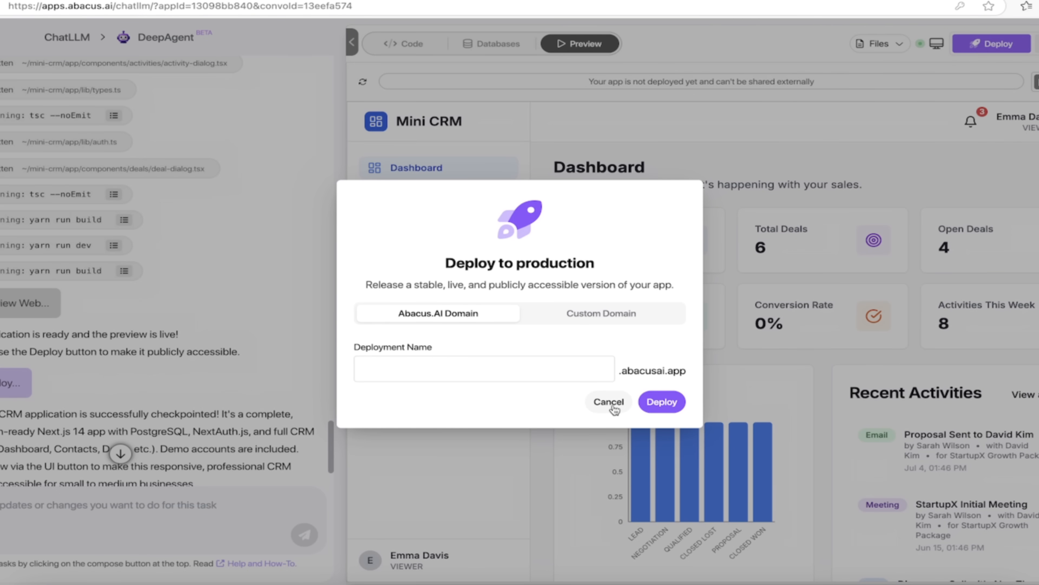
left_click(609, 401)
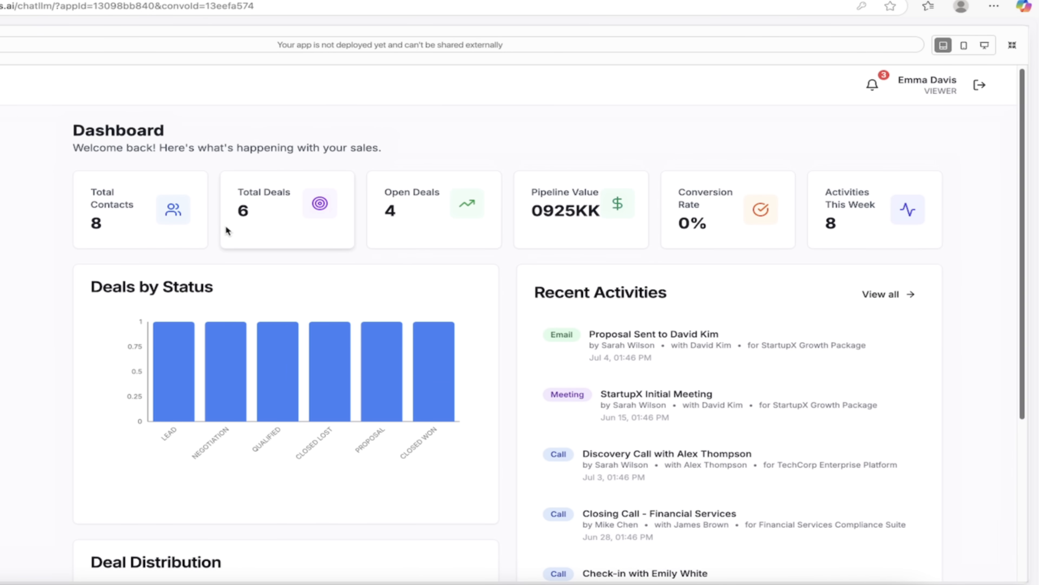
mouse_move(293, 221)
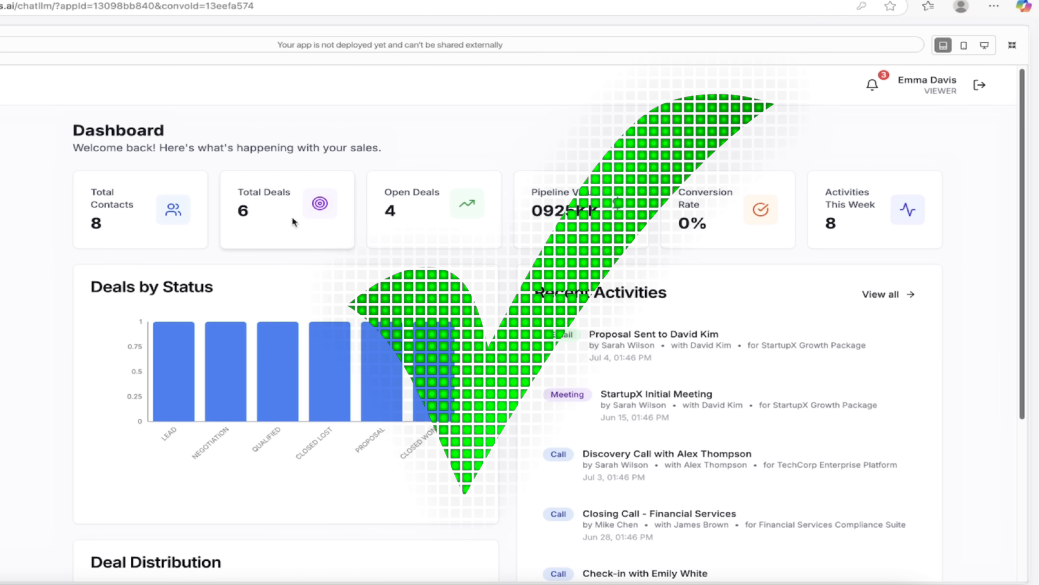
mouse_move(700, 172)
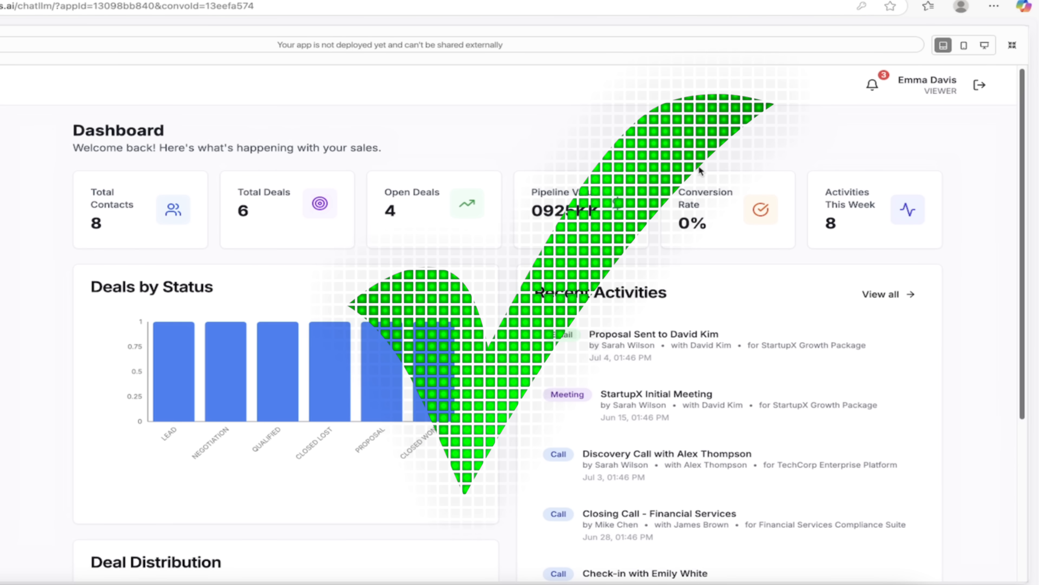
Scroll past the dashboard charts and go to the Contacts page.
scroll("down", 3)
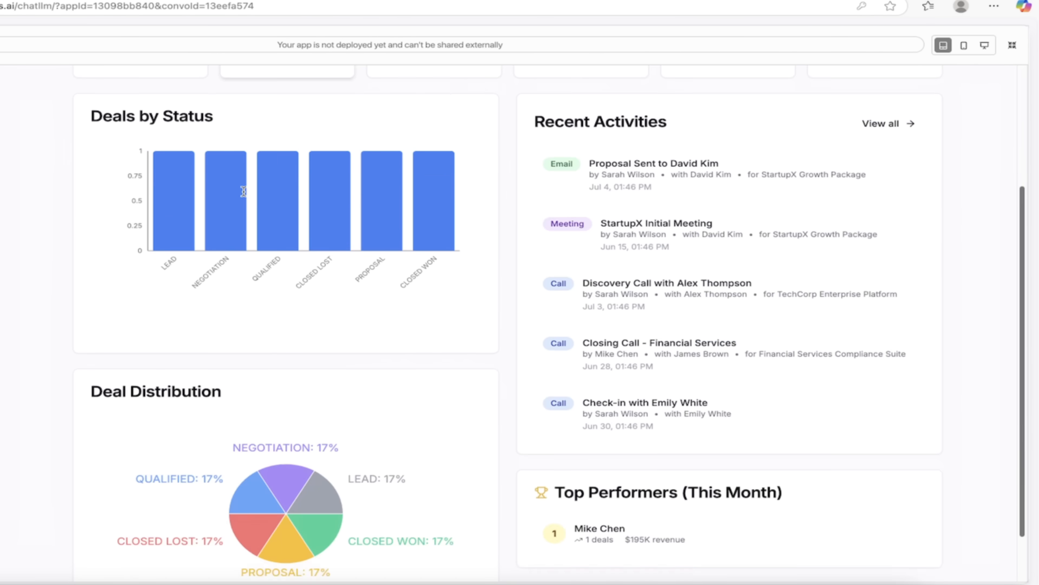
scroll("down", 3)
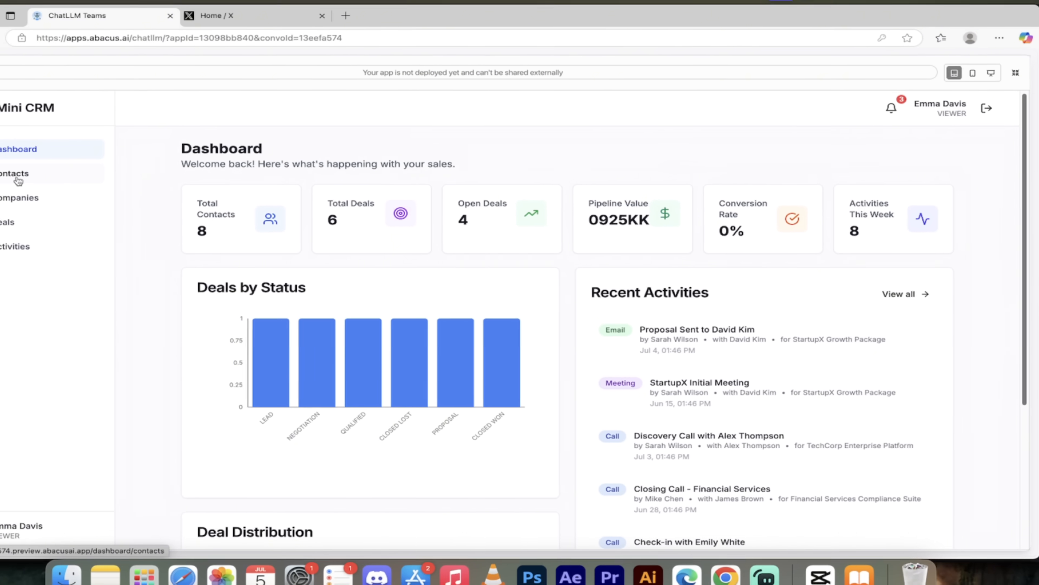
left_click(13, 173)
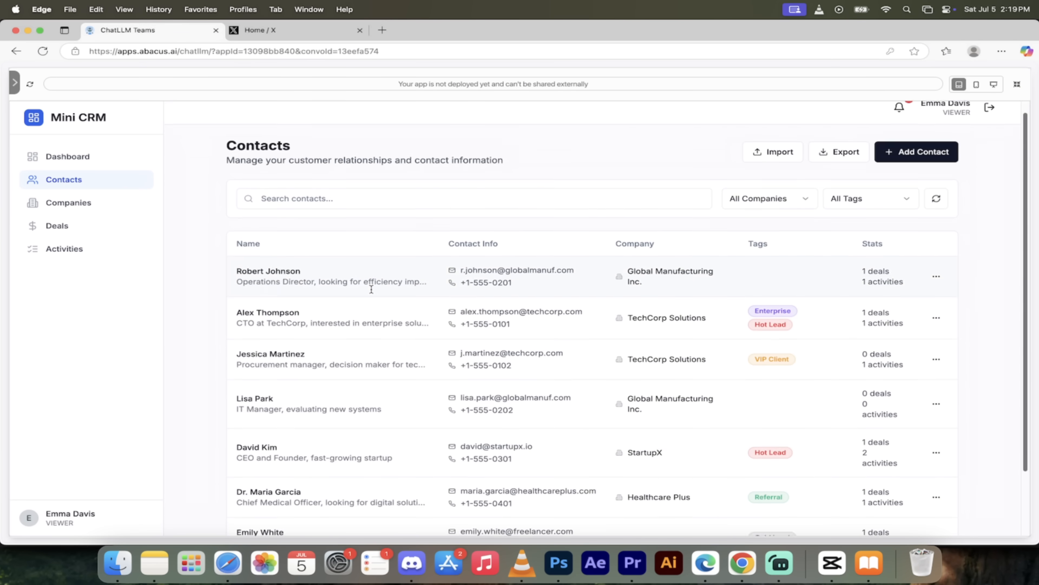
Peek at the first contact's edit/delete options and dismiss them.
scroll("down", 3)
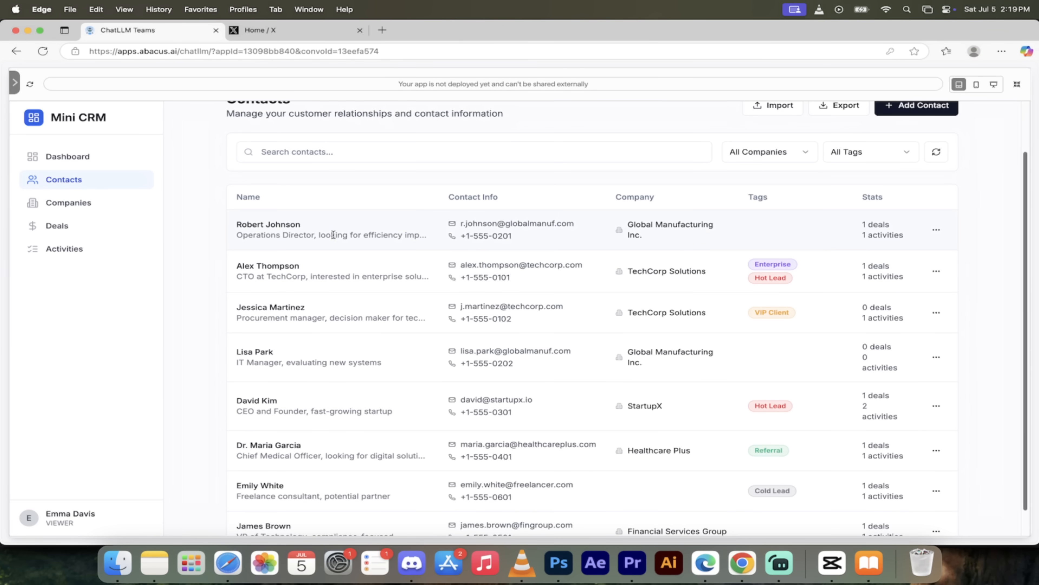
mouse_move(465, 223)
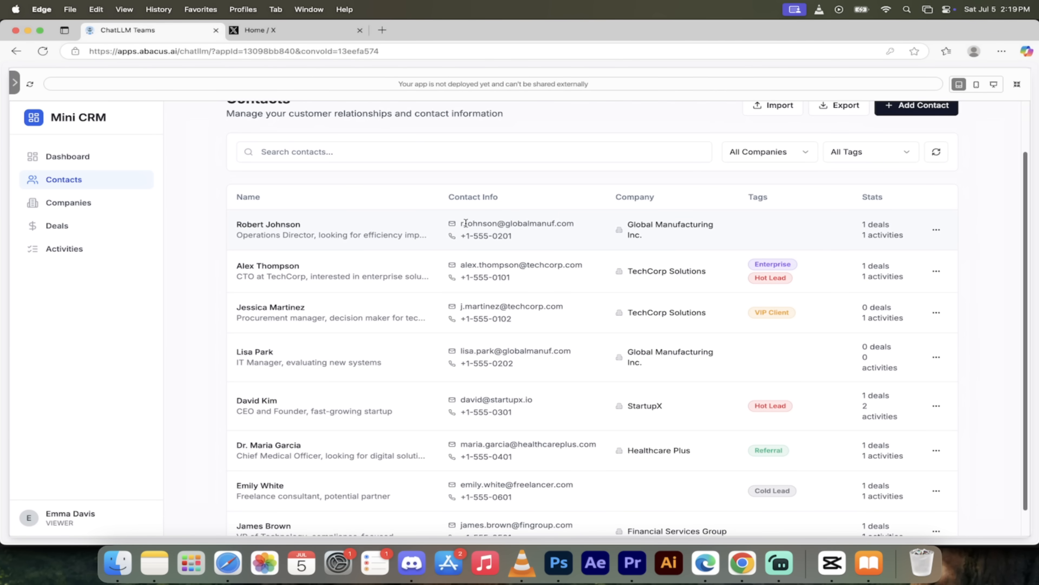
left_click(936, 229)
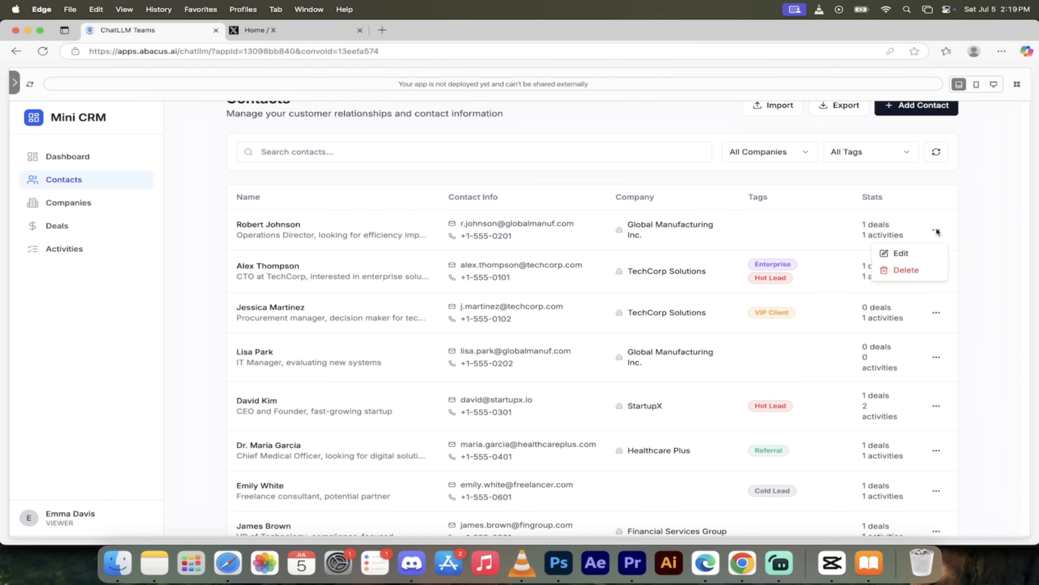
left_click(703, 330)
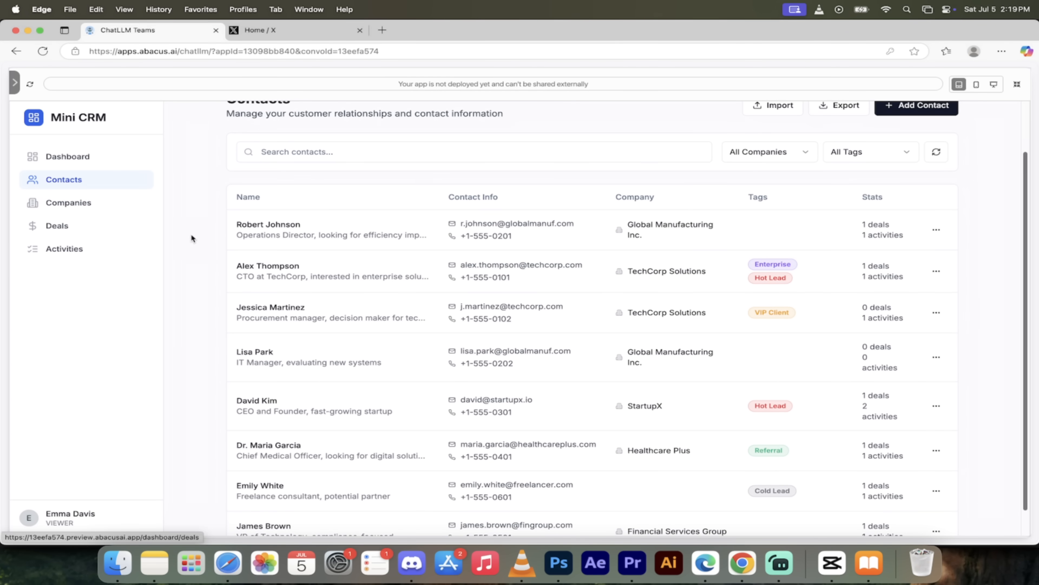
Visit the Companies page, then the Deals pipeline grouped by stage.
left_click(68, 202)
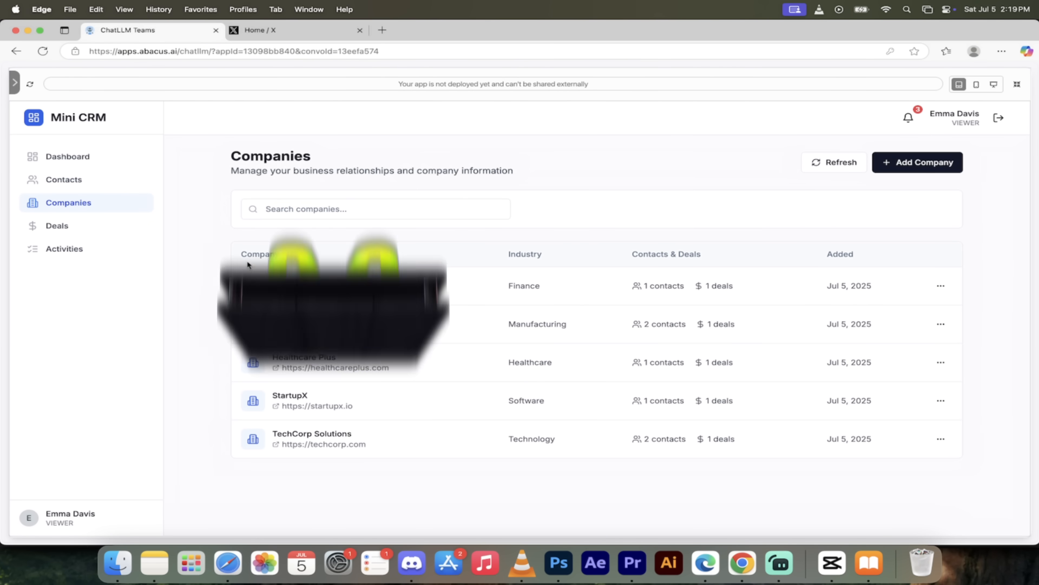
left_click(57, 225)
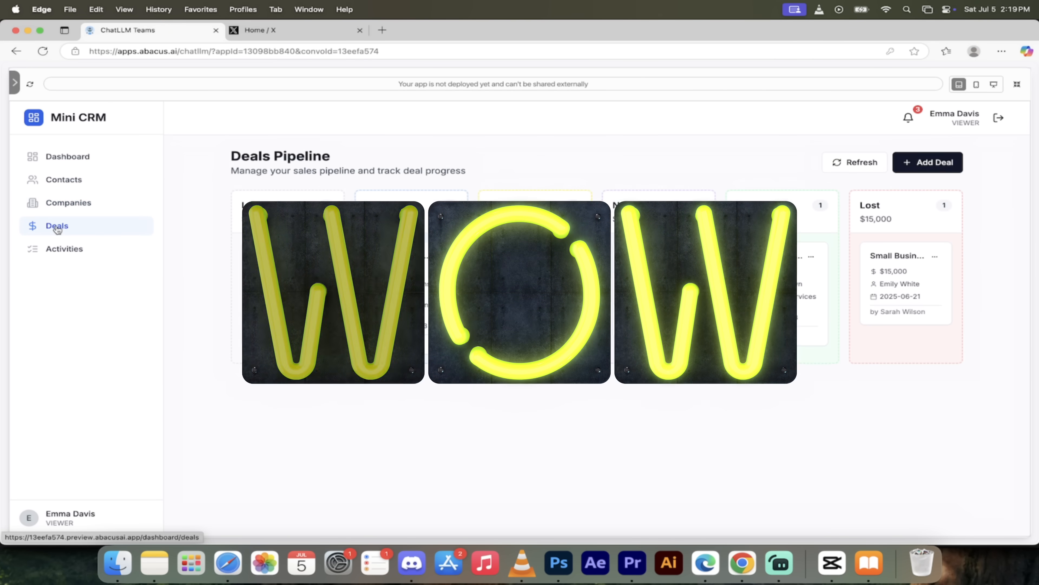